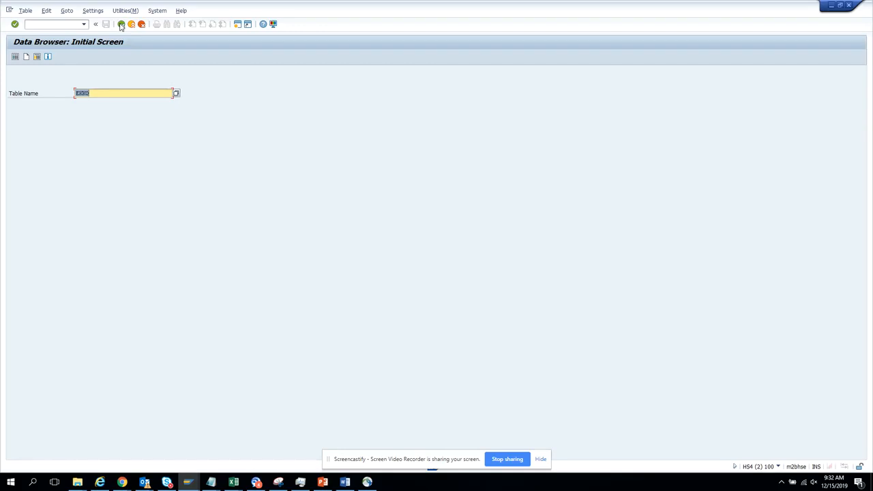
# Exit to SAP Easy Access and restart the Data Browser via /nse16.
pyautogui.click(95, 25)
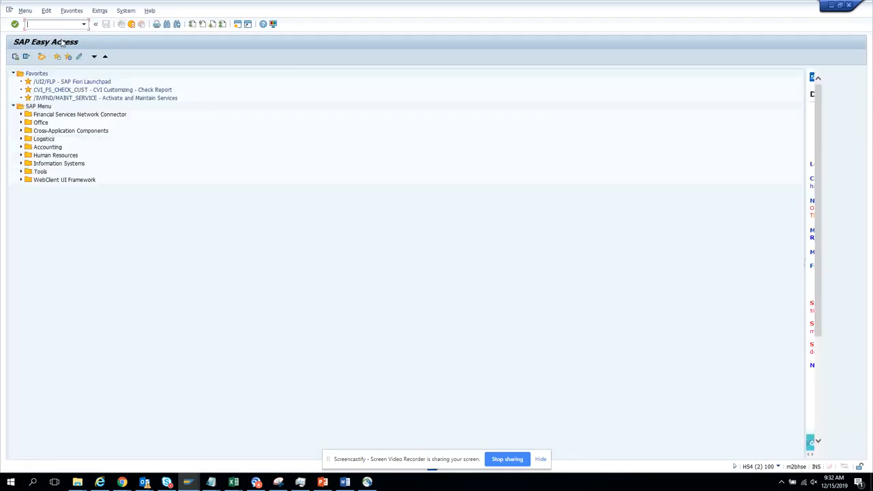
pyautogui.write('/n')
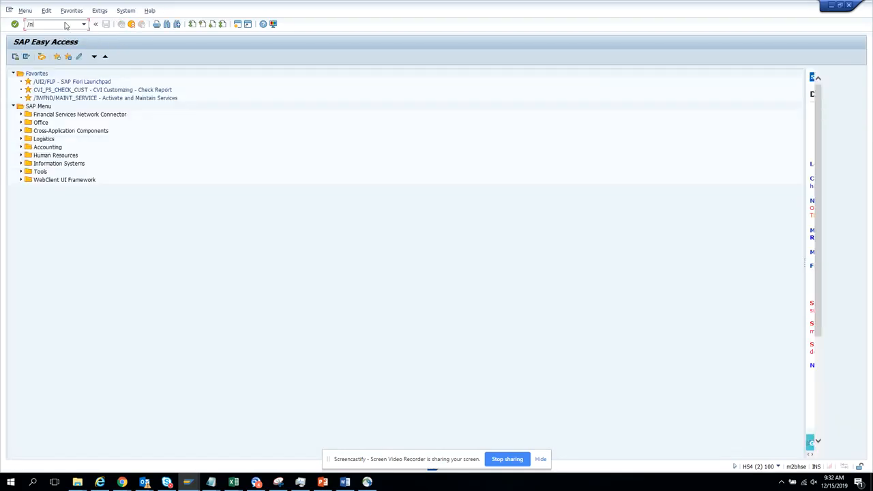
pyautogui.write('/nse16')
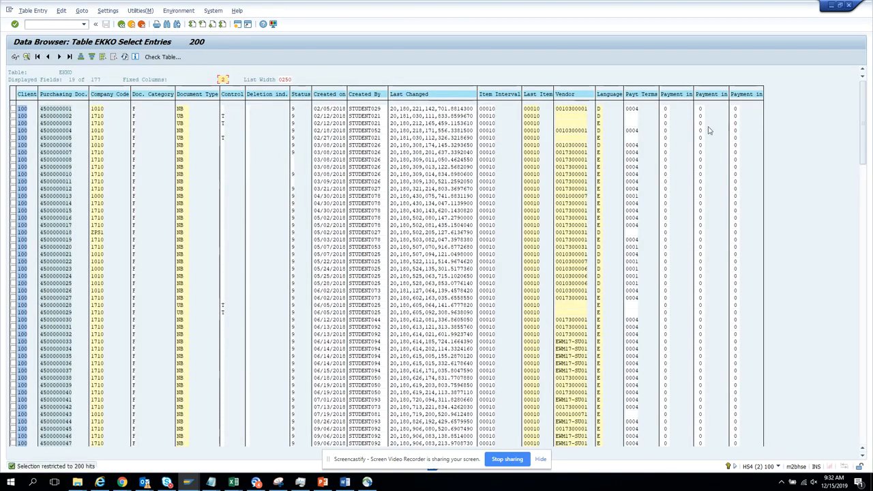
pyautogui.moveTo(472, 149)
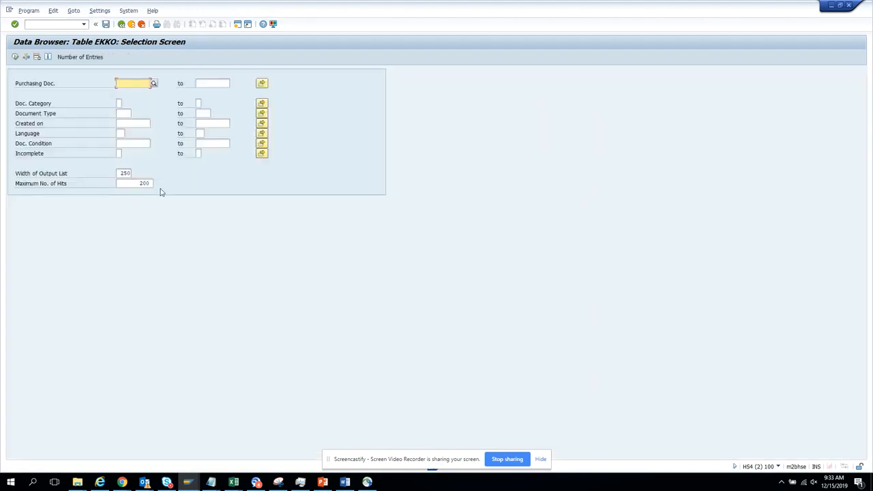
# Set the Width of Output List for EKKO from 250 to 999.
pyautogui.click(134, 183)
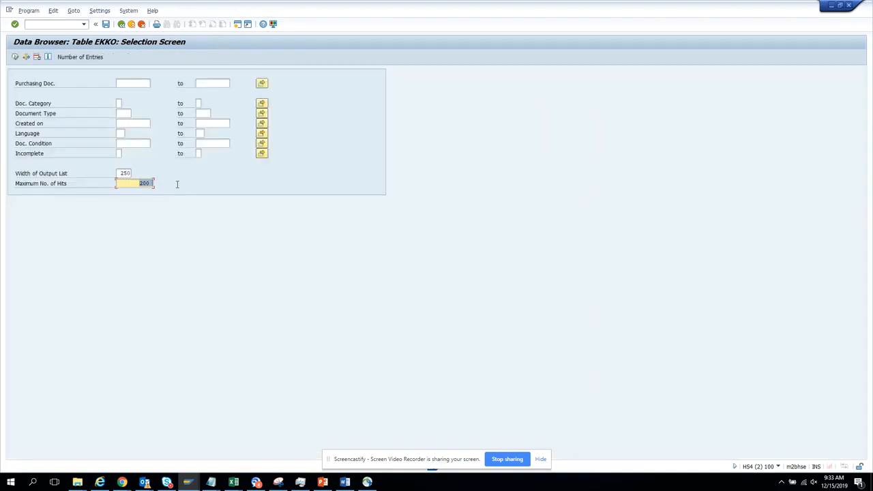
pyautogui.click(134, 171)
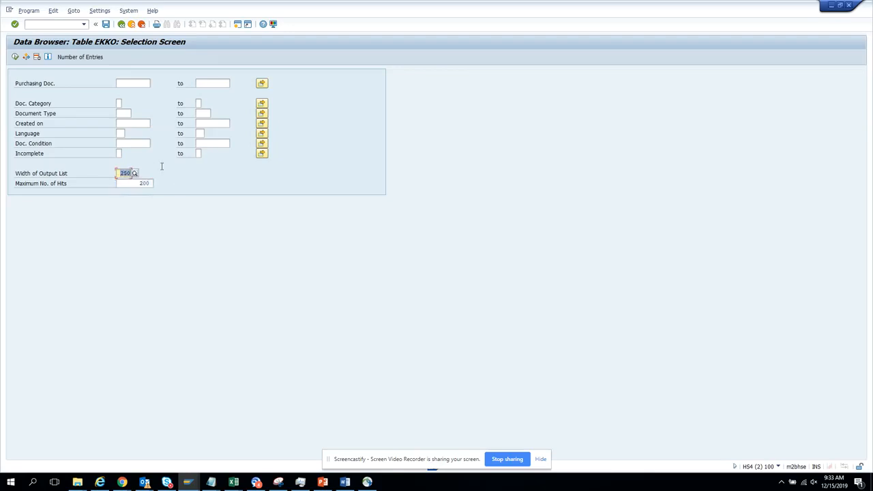
pyautogui.write('999')
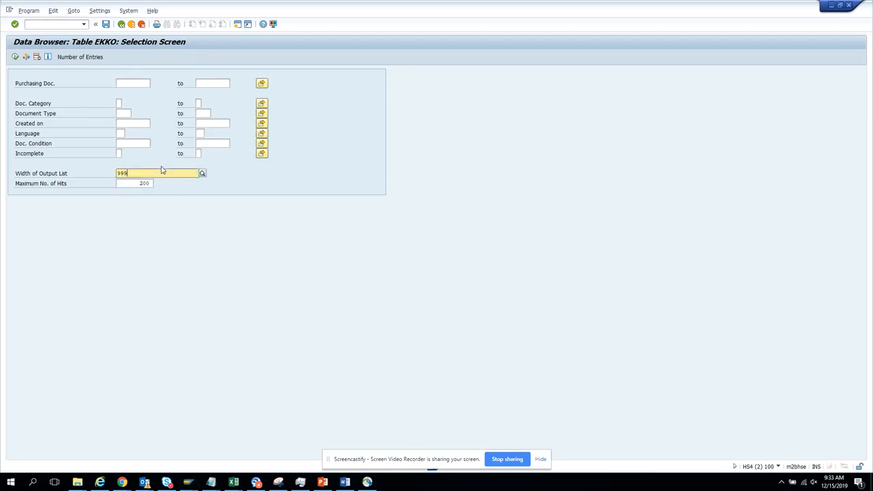